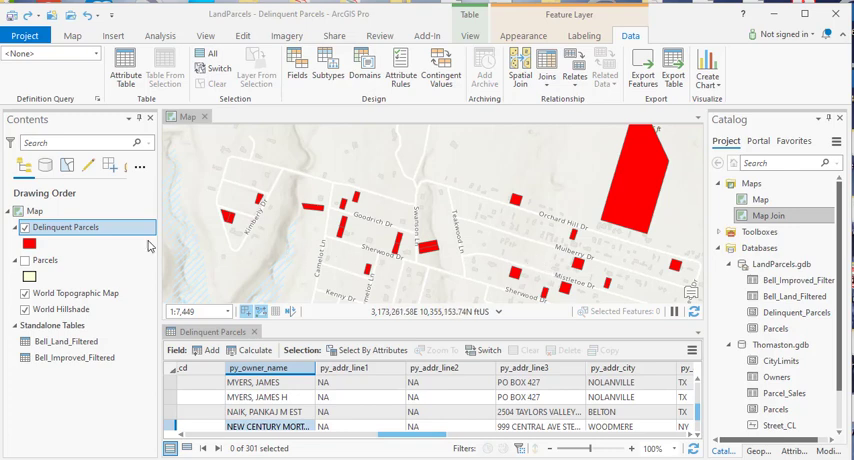
{"action": "mouse_move", "coordinate": [210, 332]}
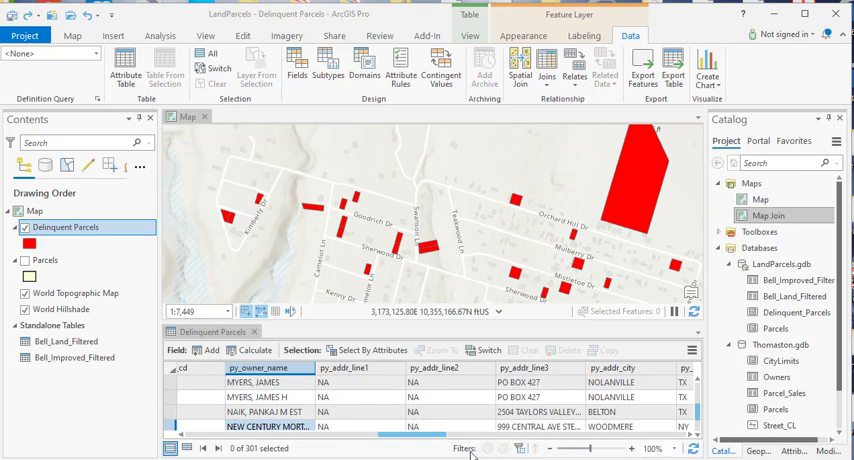
{"action": "mouse_move", "coordinate": [488, 448]}
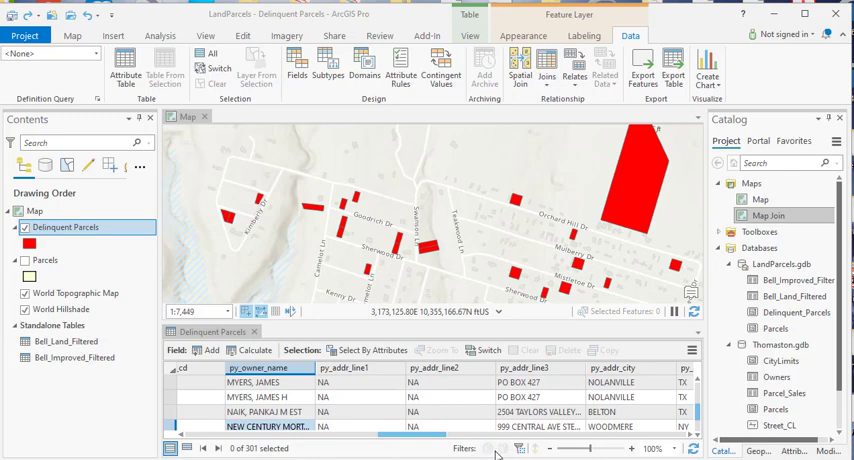
{"action": "mouse_move", "coordinate": [492, 450]}
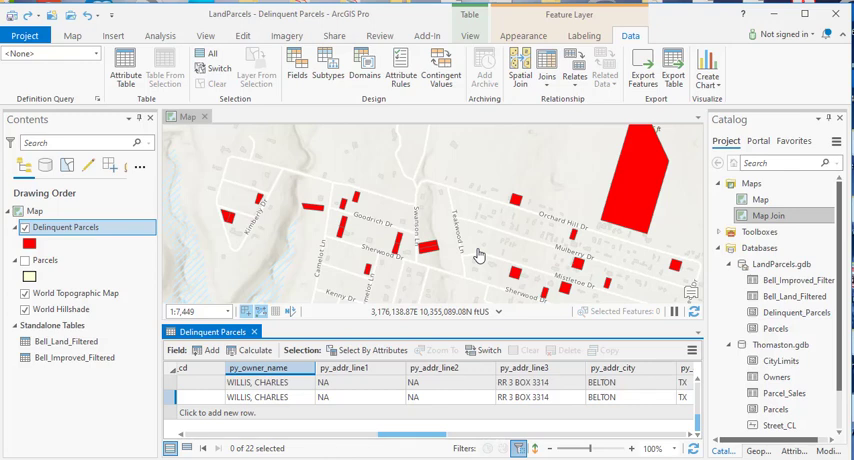
{"action": "mouse_move", "coordinate": [482, 224]}
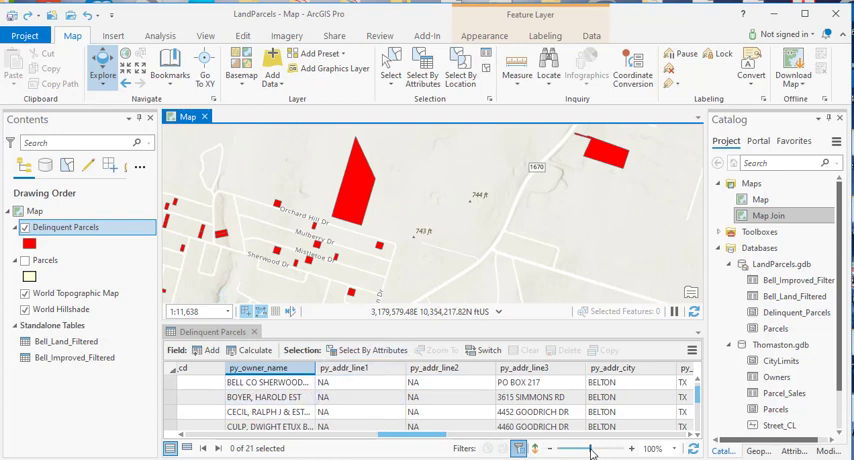
Step: Zoom the map out so the table lists more parcels, then reach the table's size percentage choices
{"action": "left_click", "coordinate": [628, 36]}
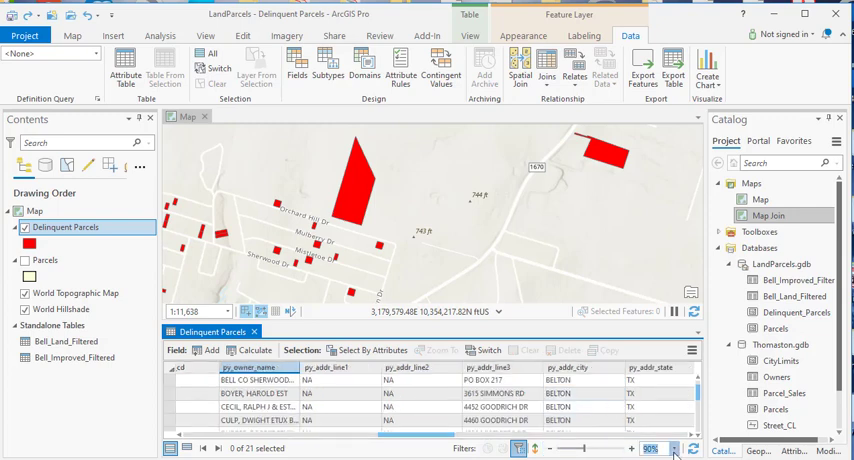
{"action": "left_click", "coordinate": [676, 444]}
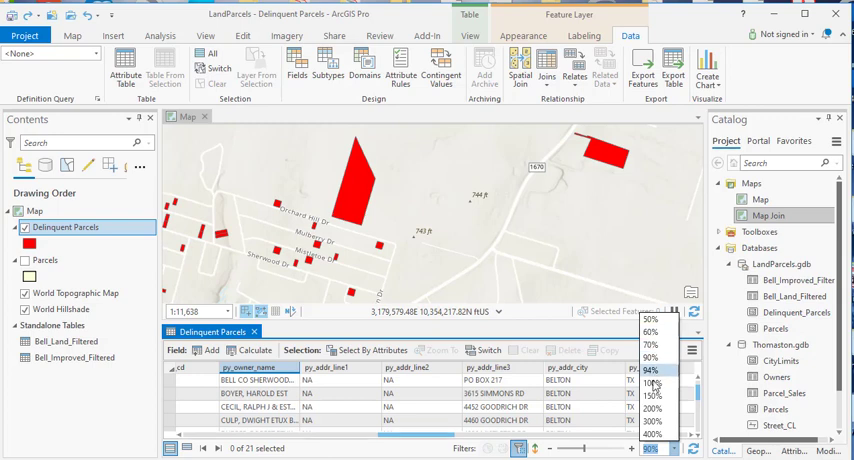